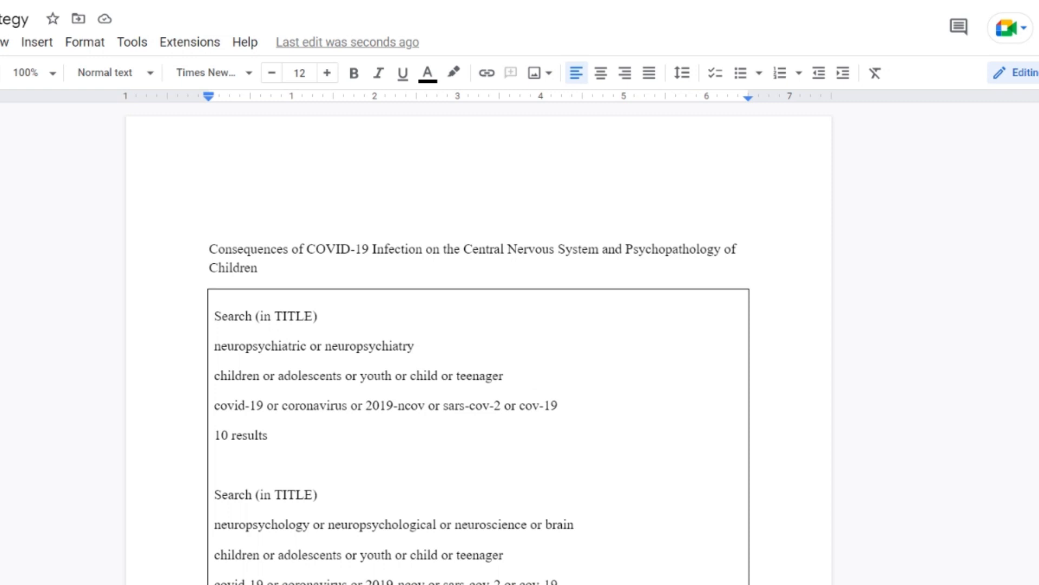
pyautogui.moveTo(818, 217)
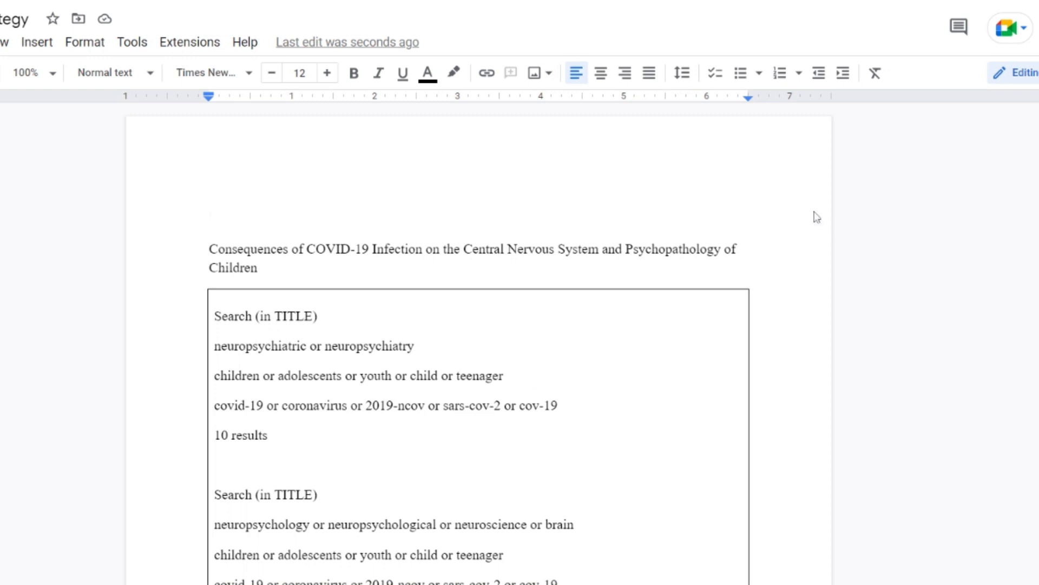
# Browse the My Reviews list and point out the 108 results count
pyautogui.click(209, 217)
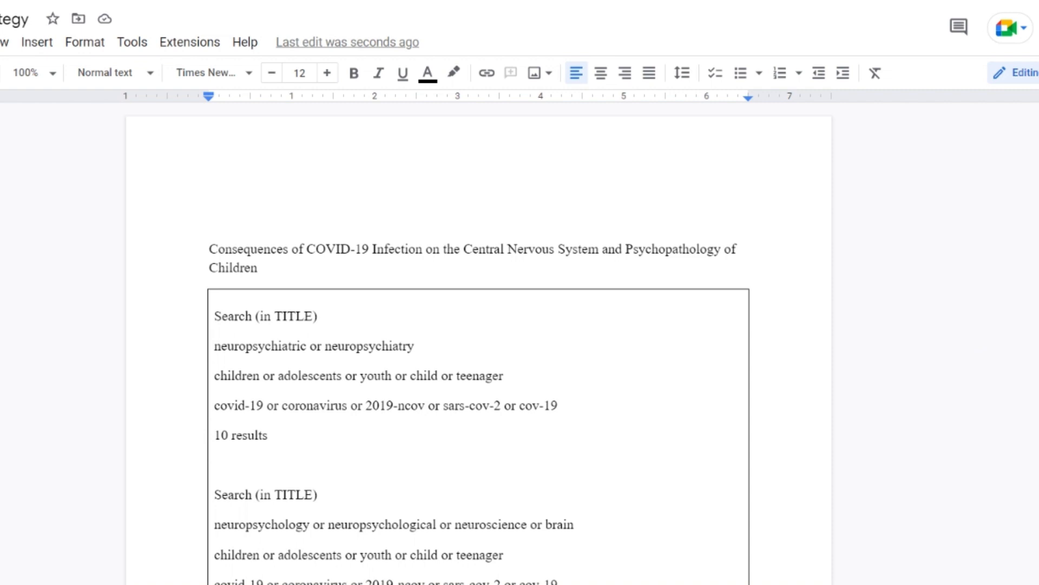
pyautogui.moveTo(890, 124)
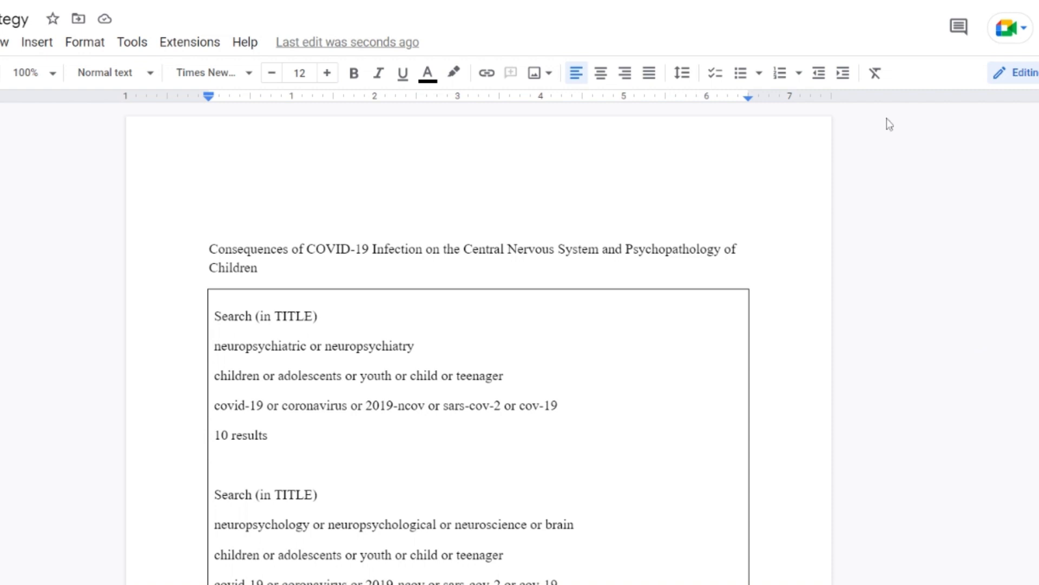
pyautogui.click(209, 219)
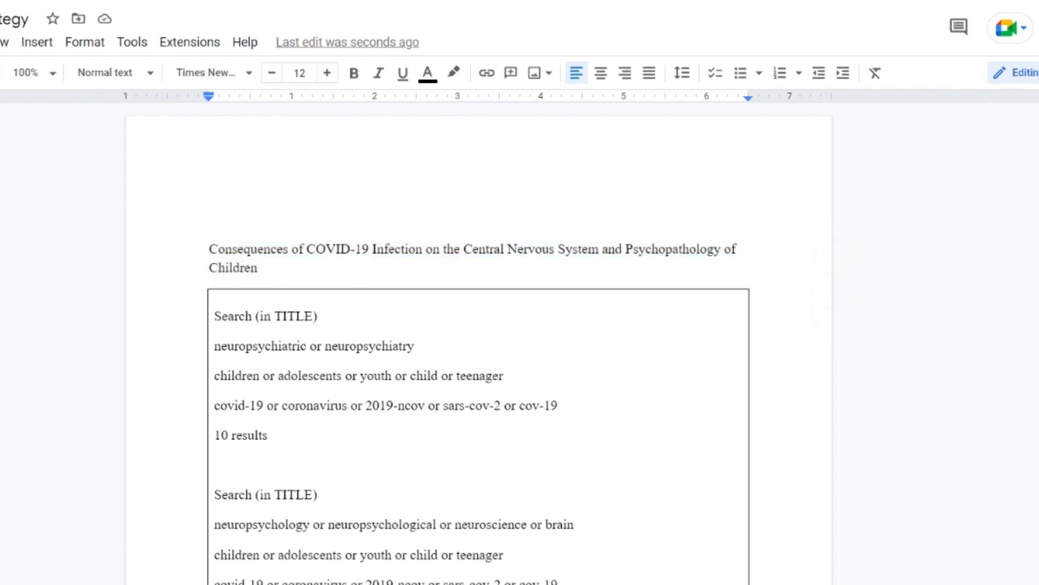
pyautogui.click(225, 249)
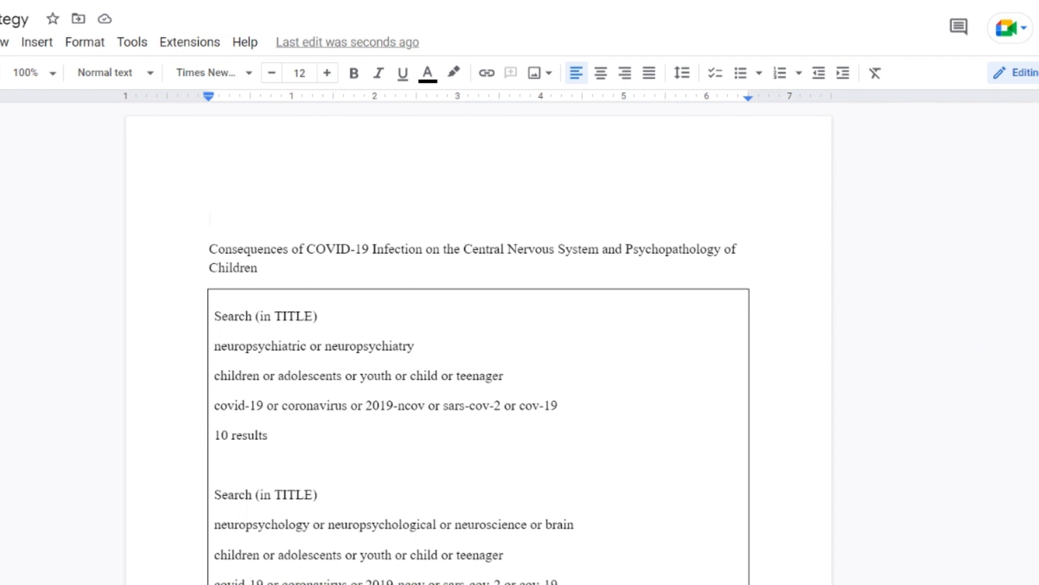
pyautogui.click(224, 250)
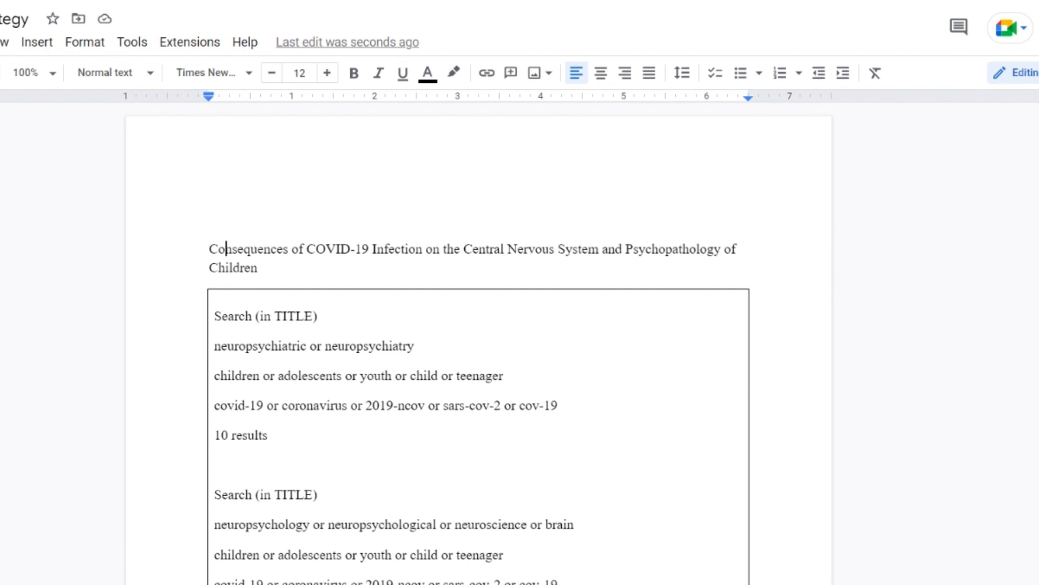
pyautogui.scroll(-3)
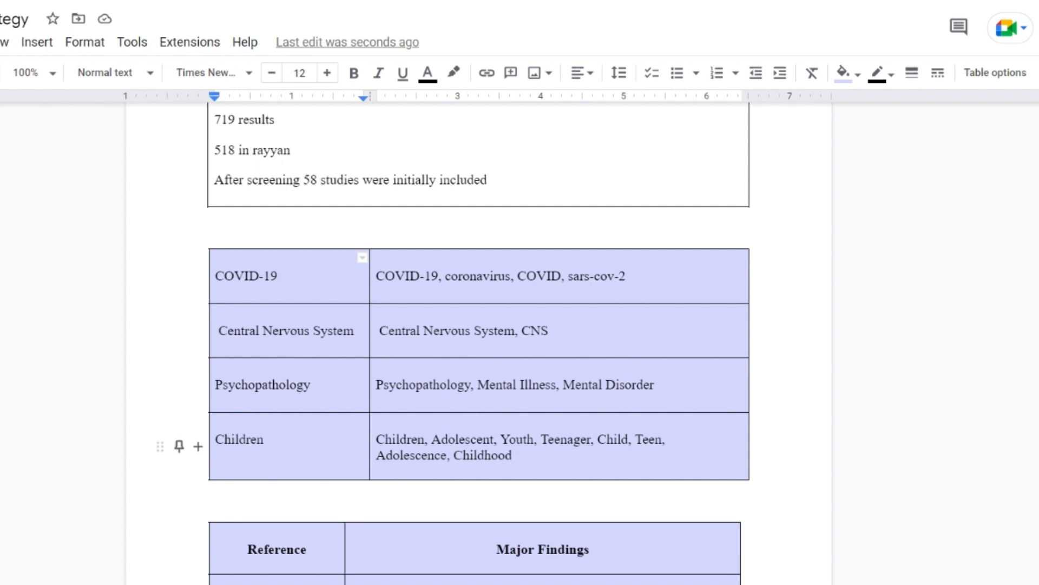
pyautogui.scroll(-3)
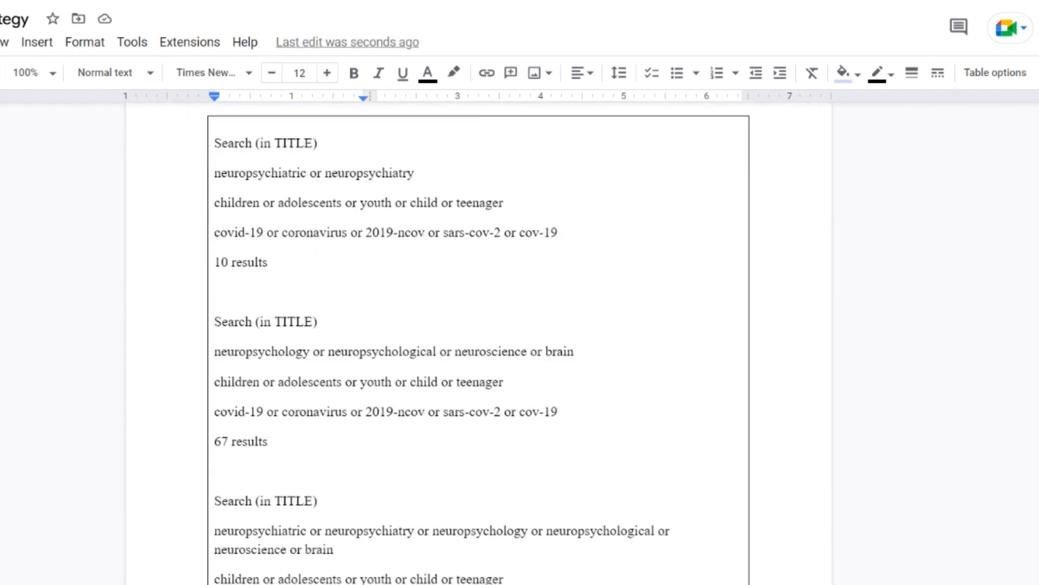
pyautogui.scroll(3)
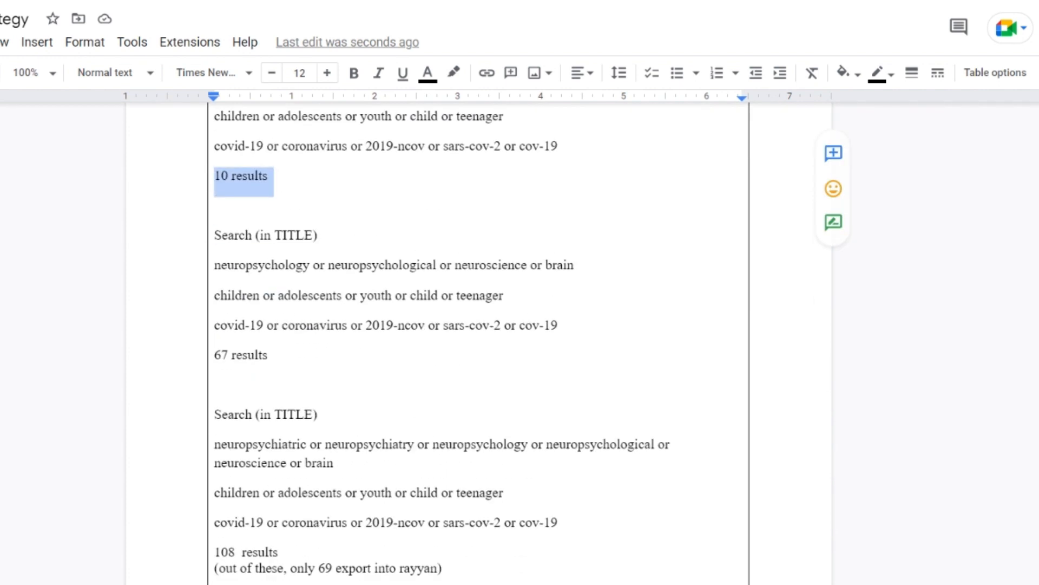
pyautogui.scroll(-3)
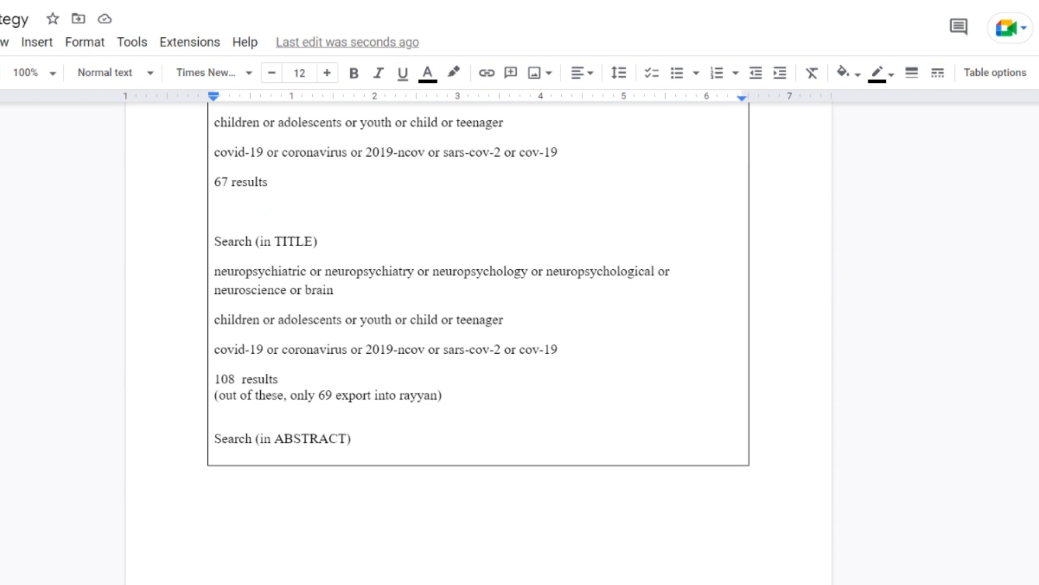
pyautogui.click(221, 379)
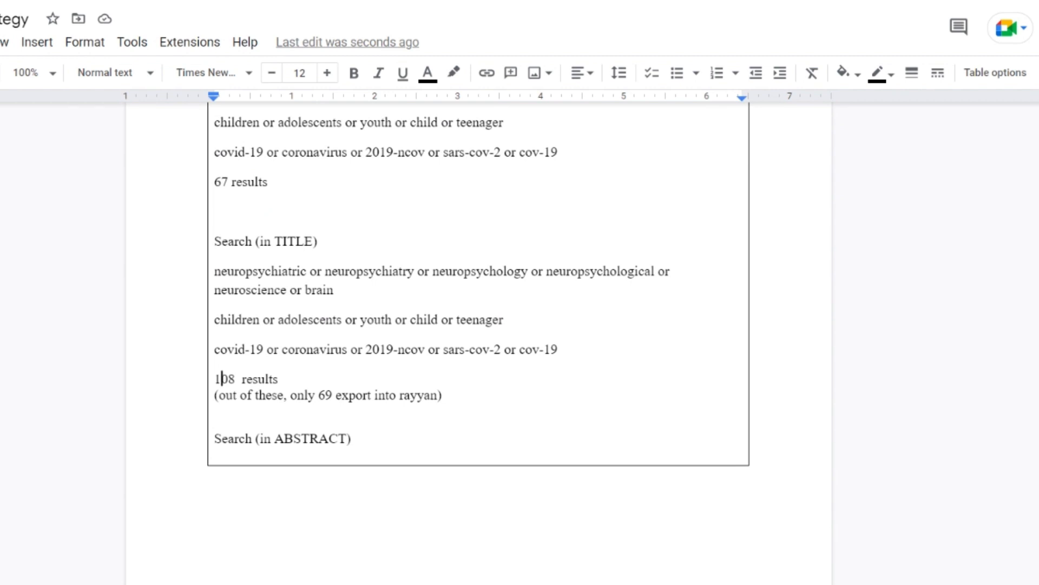
pyautogui.scroll(3)
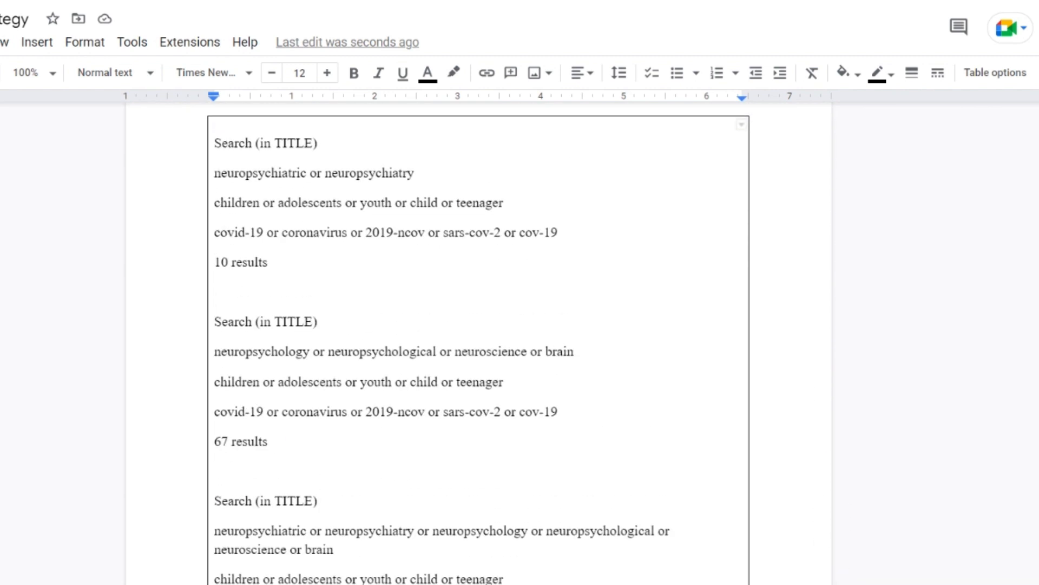
pyautogui.scroll(-3)
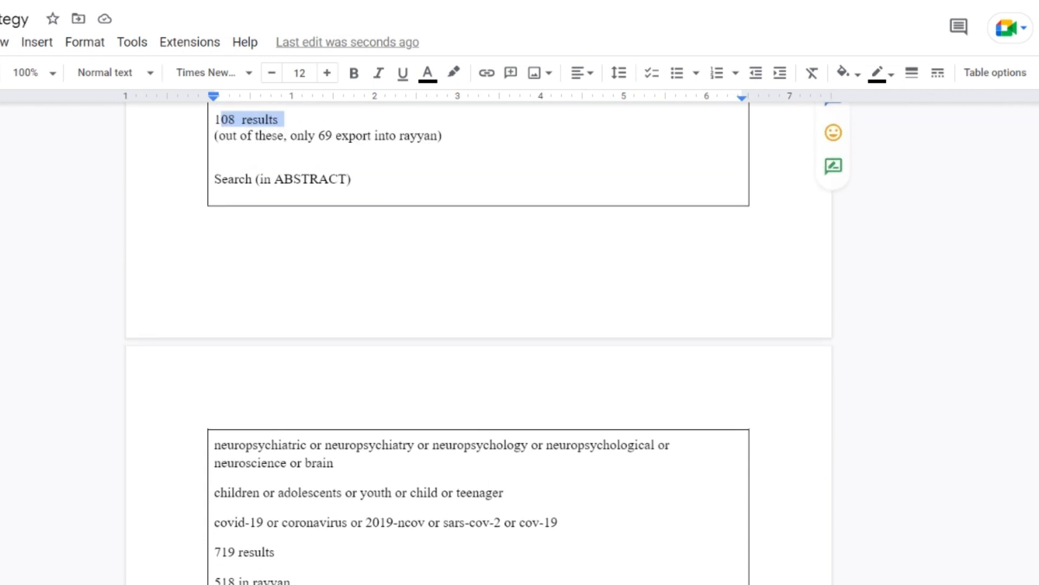
pyautogui.scroll(-3)
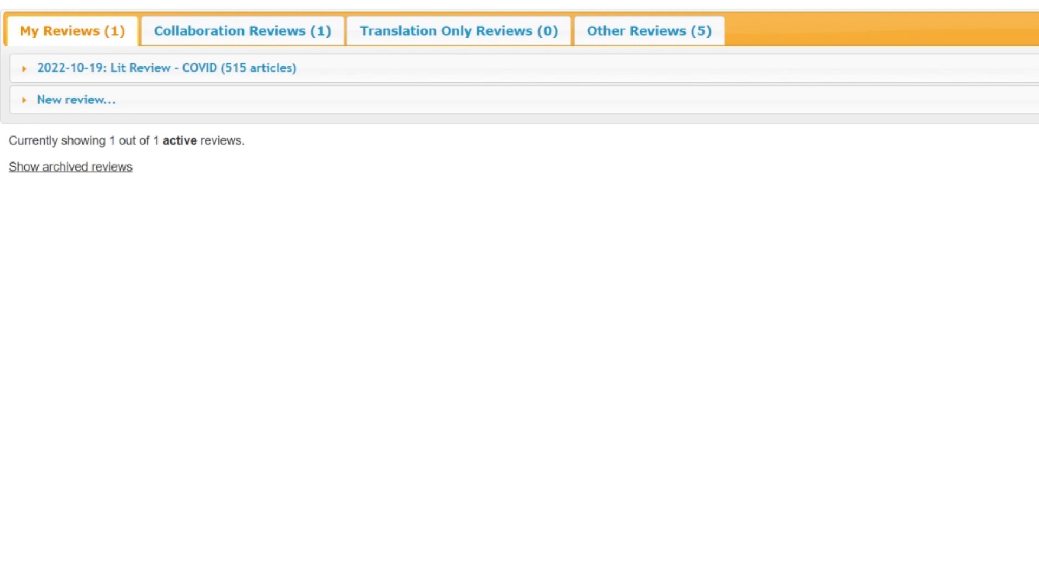
pyautogui.moveTo(174, 85)
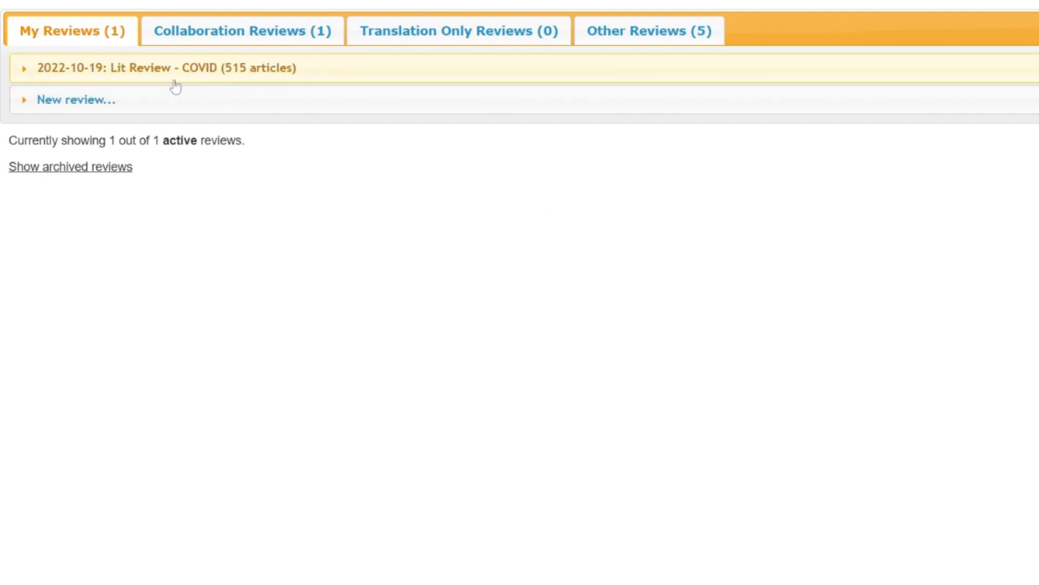
# Expand the 2022-10-19 Lit Review - COVID row to show its screening summary
pyautogui.click(153, 67)
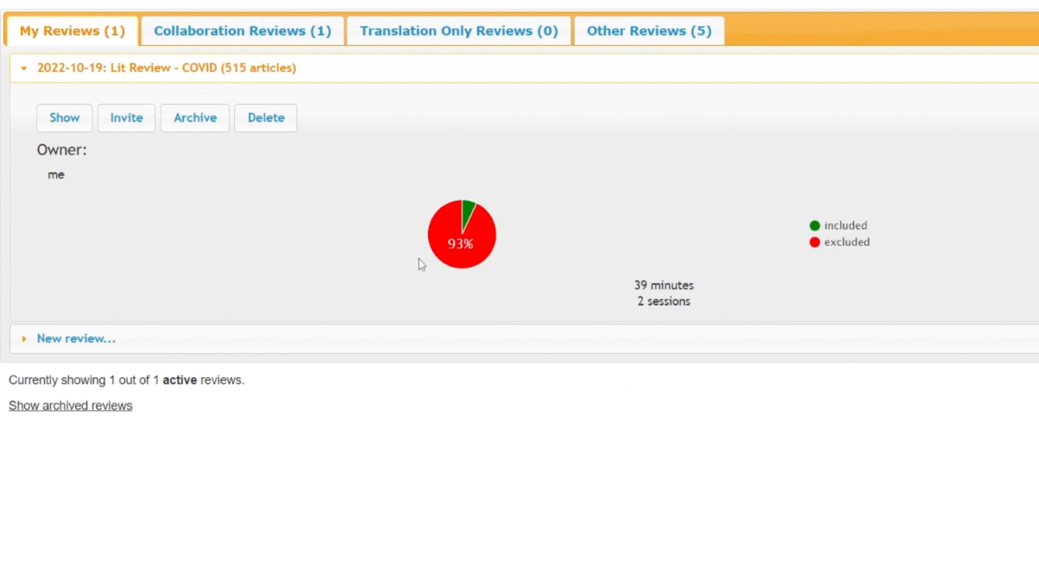
pyautogui.moveTo(573, 247)
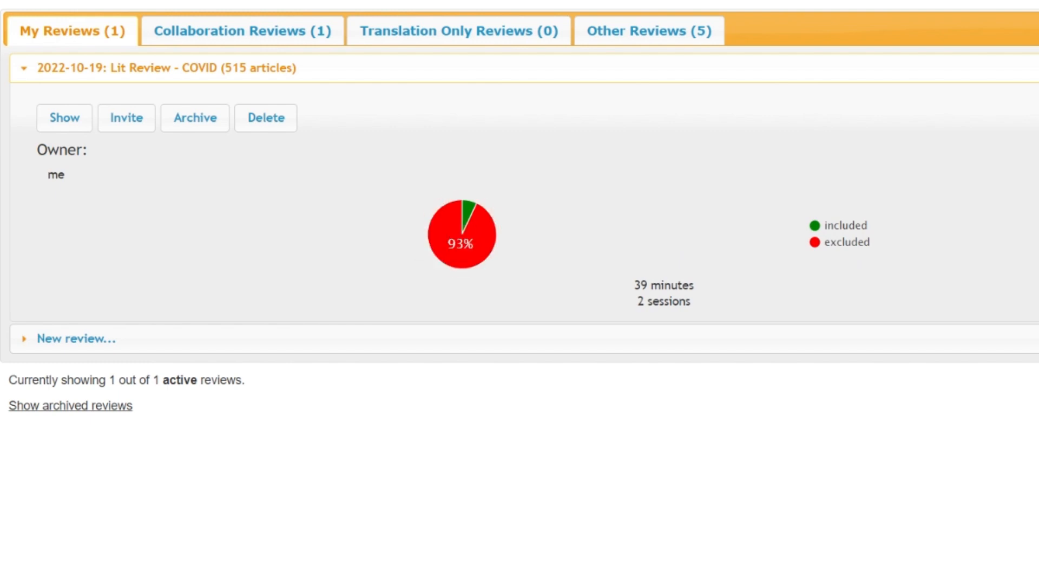
pyautogui.moveTo(462, 246)
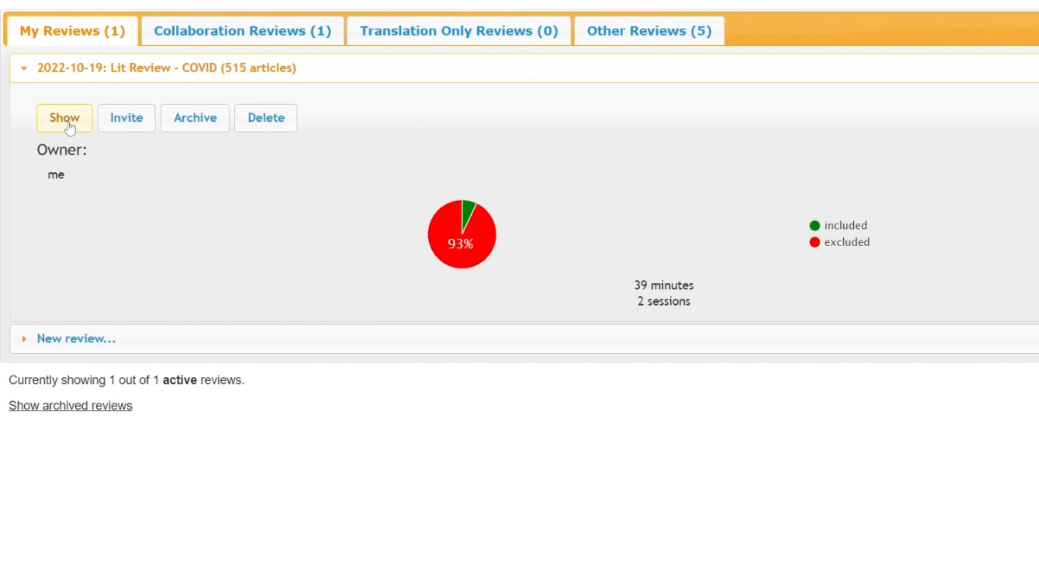
# Show the COVID review's article list and view the geriatric caregivers article's abstract
pyautogui.click(64, 117)
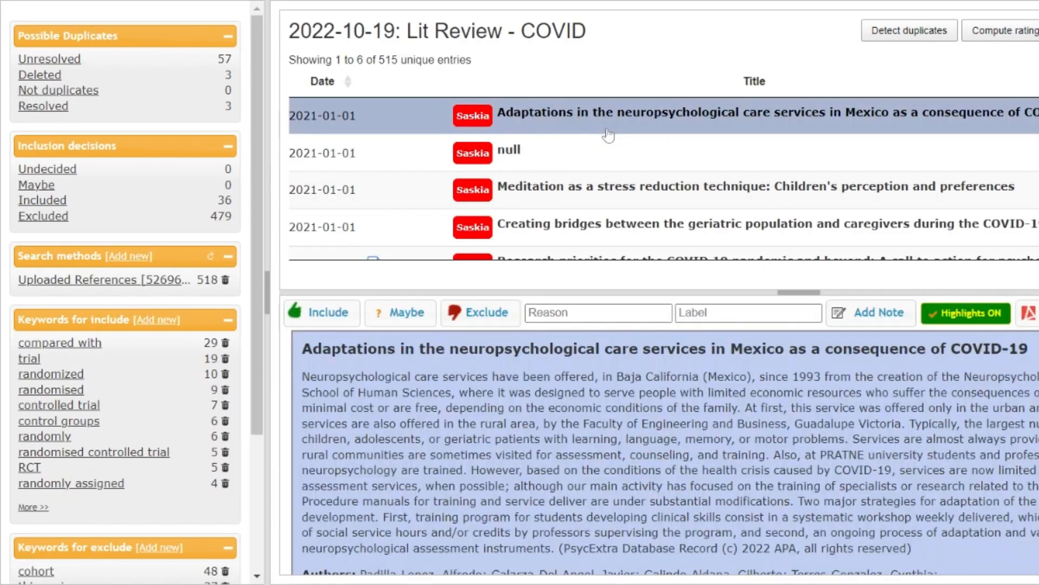
pyautogui.moveTo(571, 202)
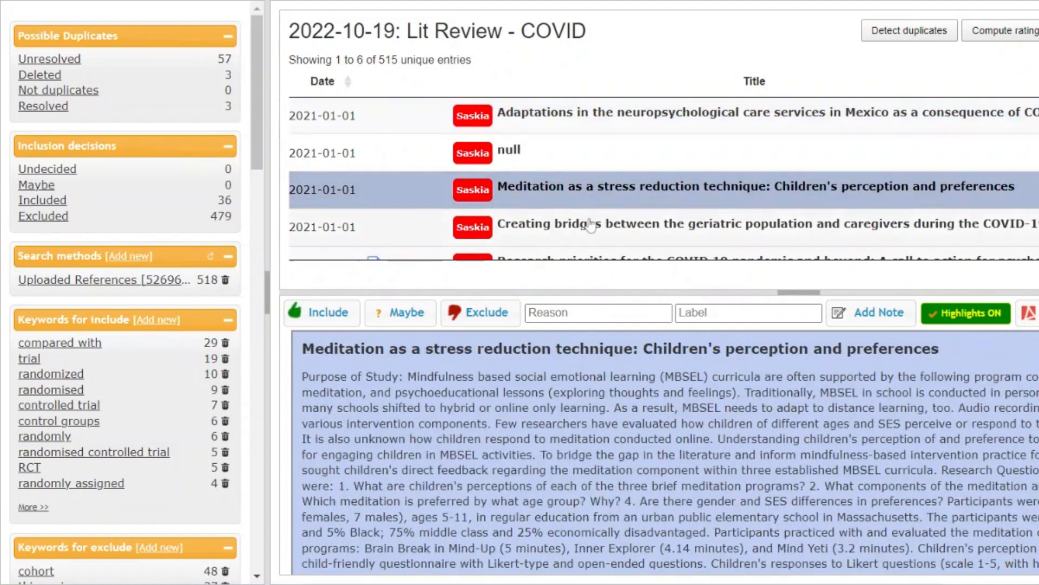
pyautogui.click(663, 227)
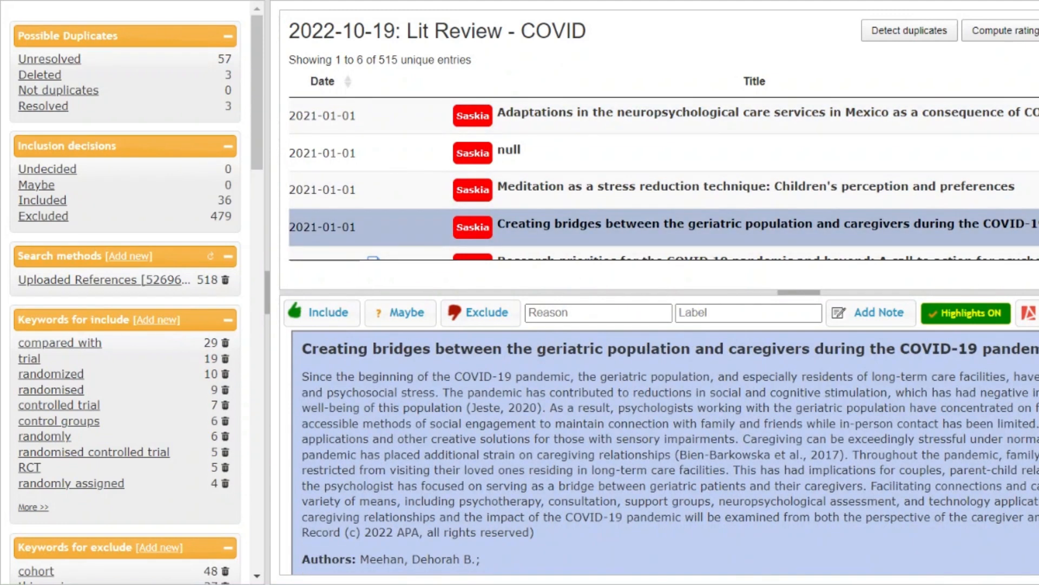
pyautogui.moveTo(325, 191)
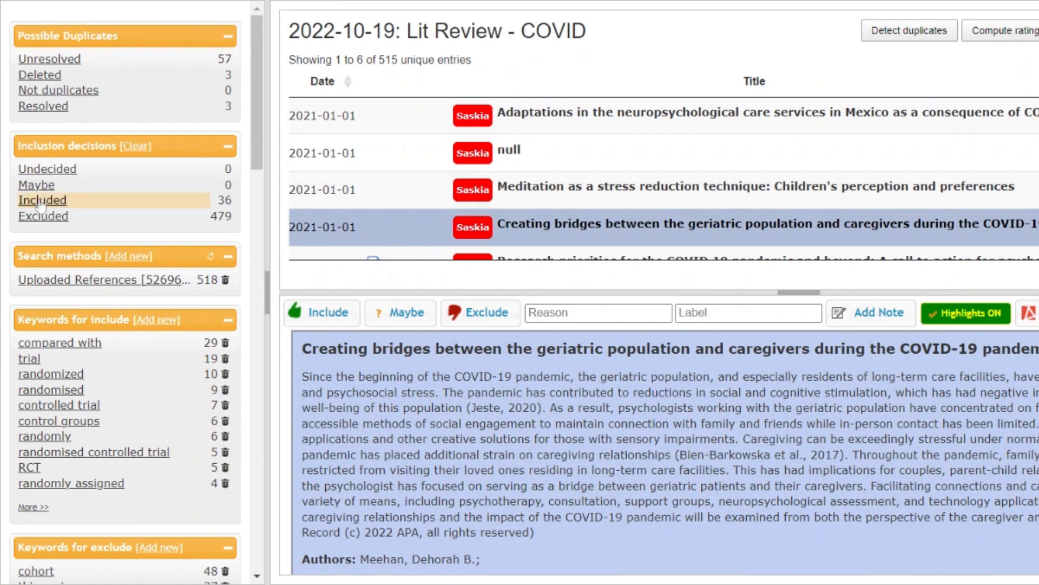
# Filter the COVID review to the 36 articles marked Included
pyautogui.click(42, 199)
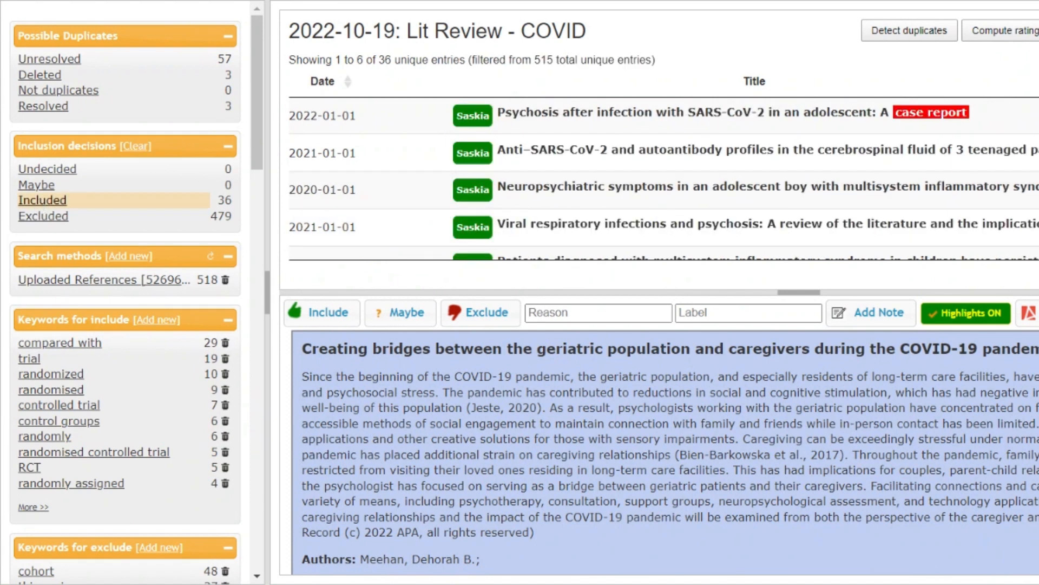
pyautogui.moveTo(652, 261)
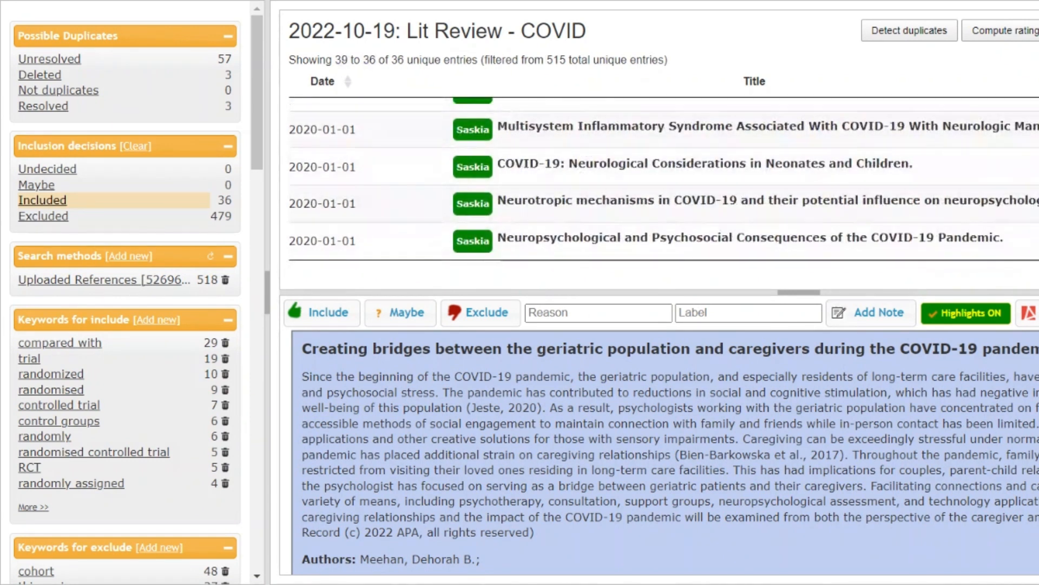
pyautogui.moveTo(448, 176)
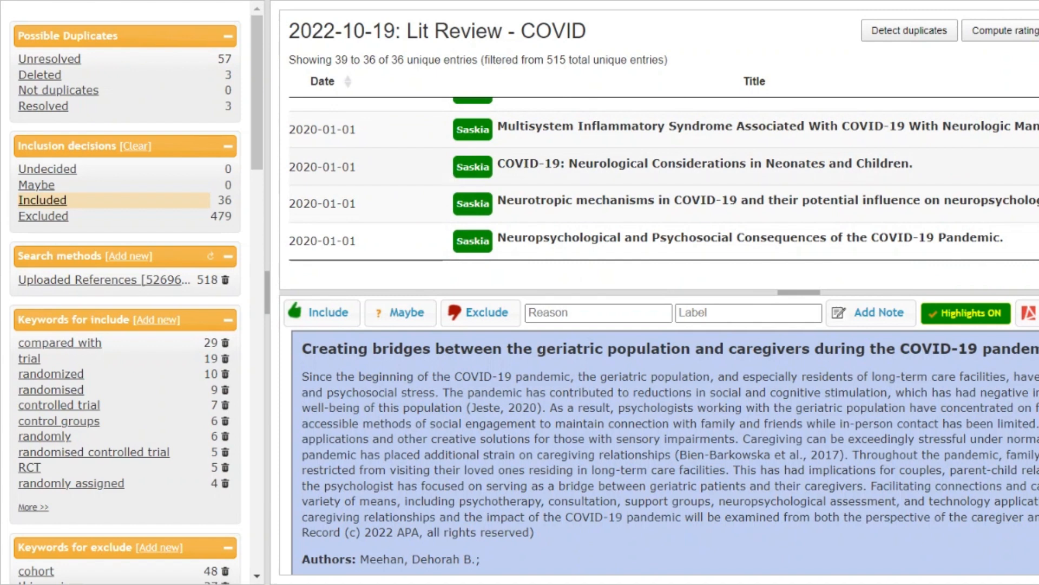
pyautogui.moveTo(232, 6)
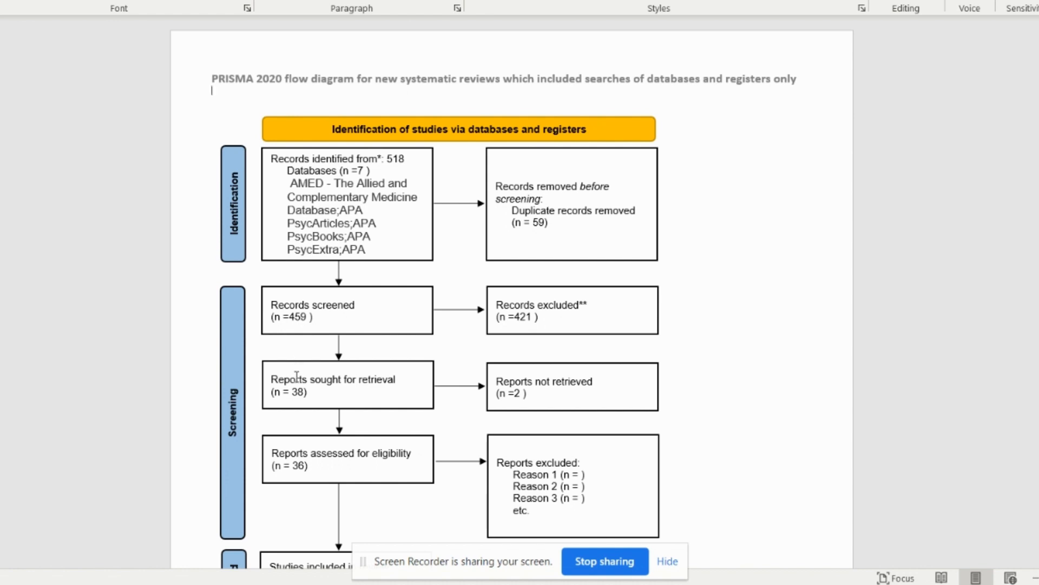
# Review the PRISMA flow diagram counts from 518 records to 36 assessed reports in Word
pyautogui.scroll(3)
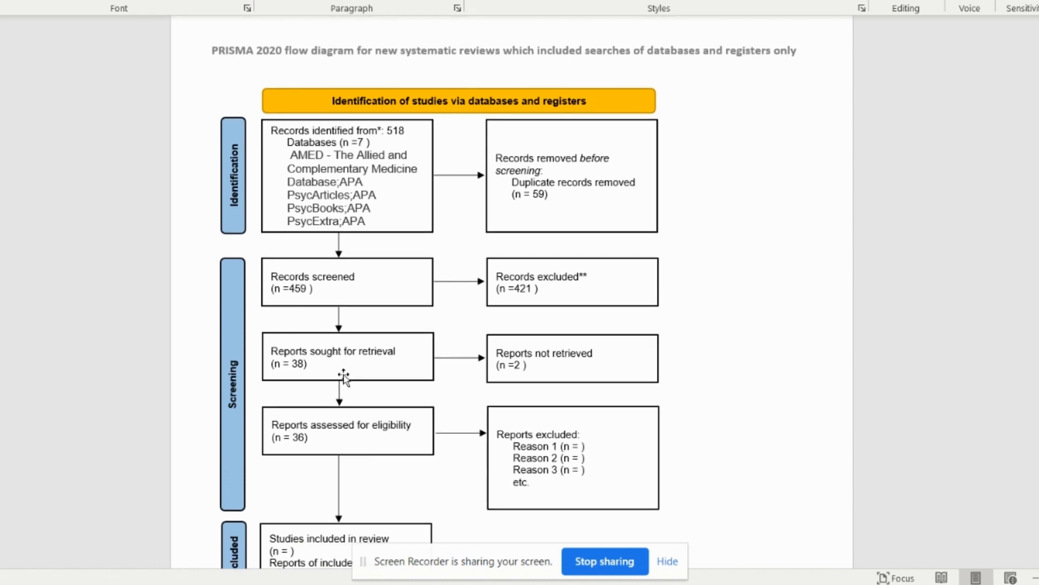
pyautogui.scroll(3)
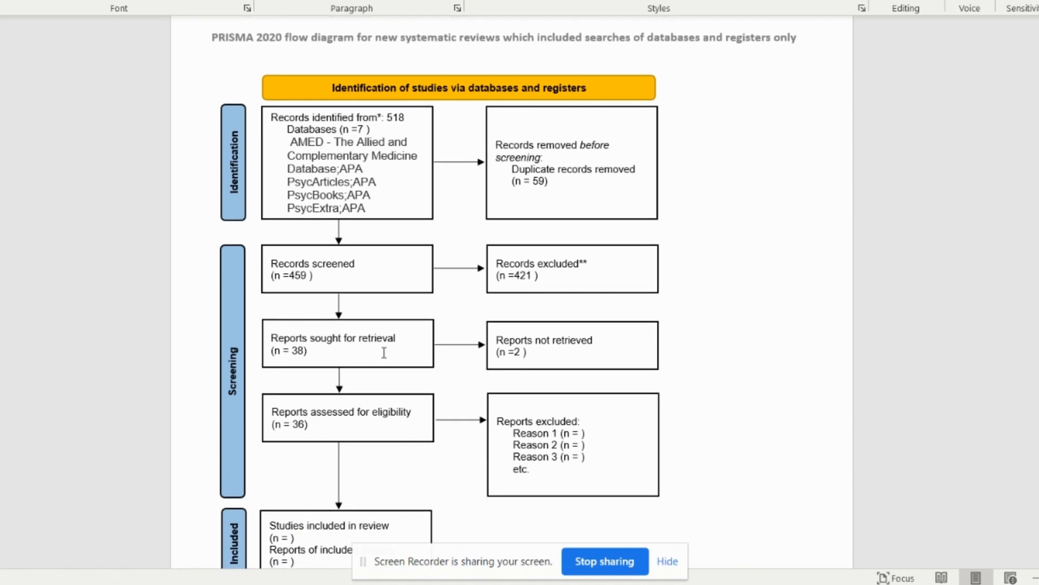
pyautogui.moveTo(589, 368)
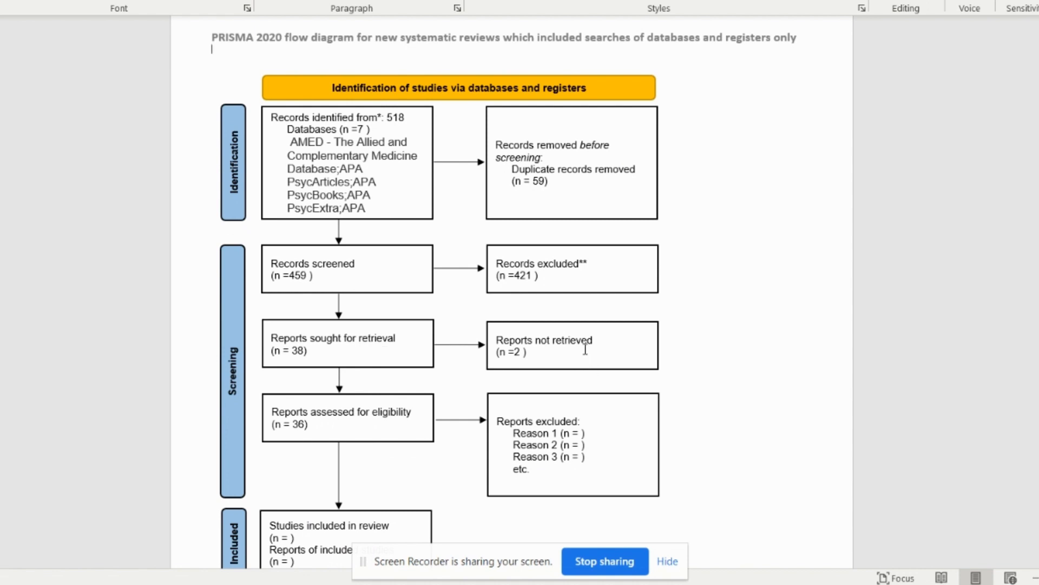
pyautogui.scroll(-3)
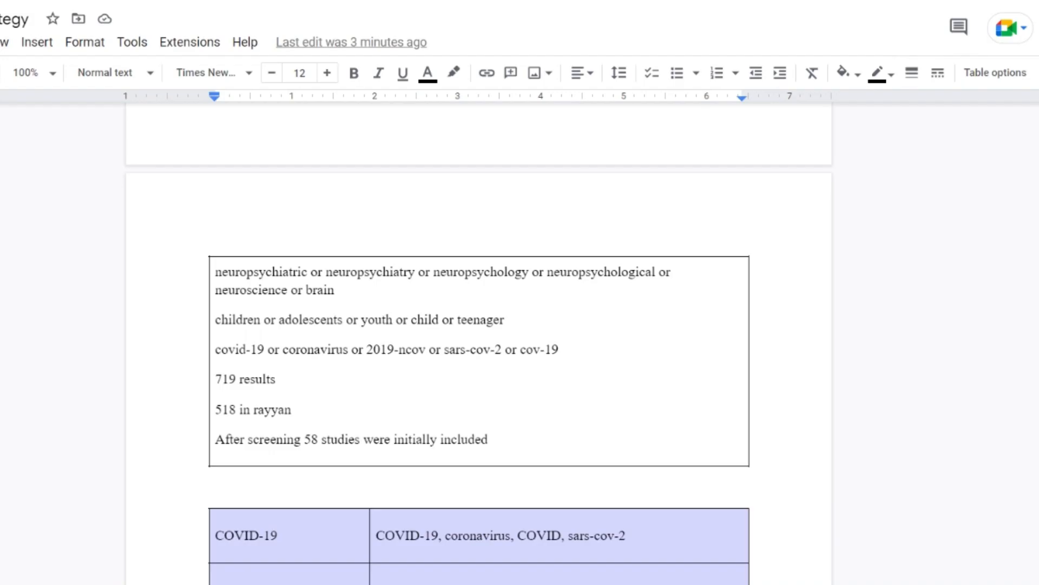
# Scroll past the Reference, CNS Impacts and Children tables to the Paper/Key Ideas table
pyautogui.scroll(-3)
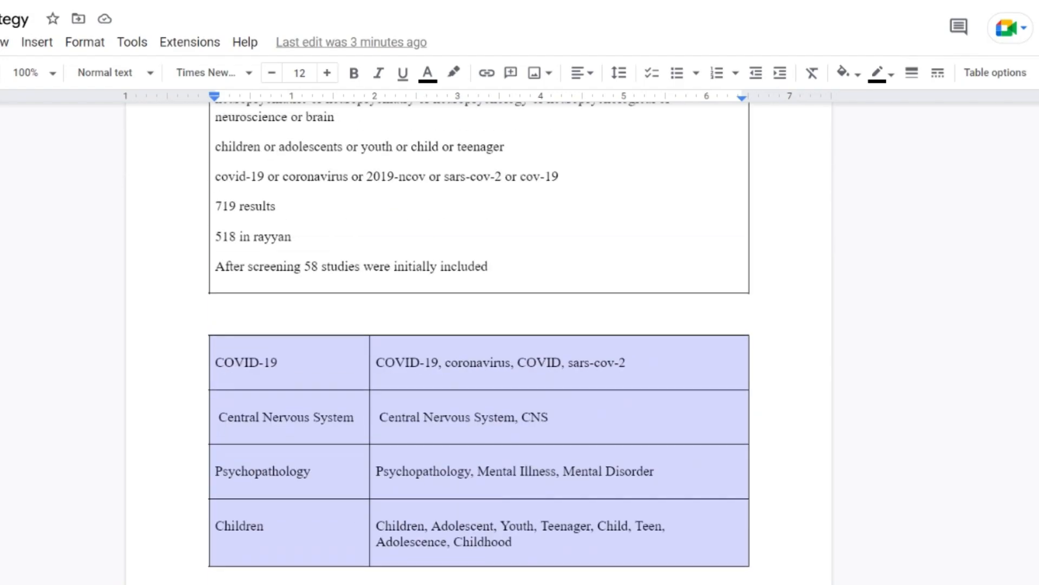
pyautogui.scroll(-3)
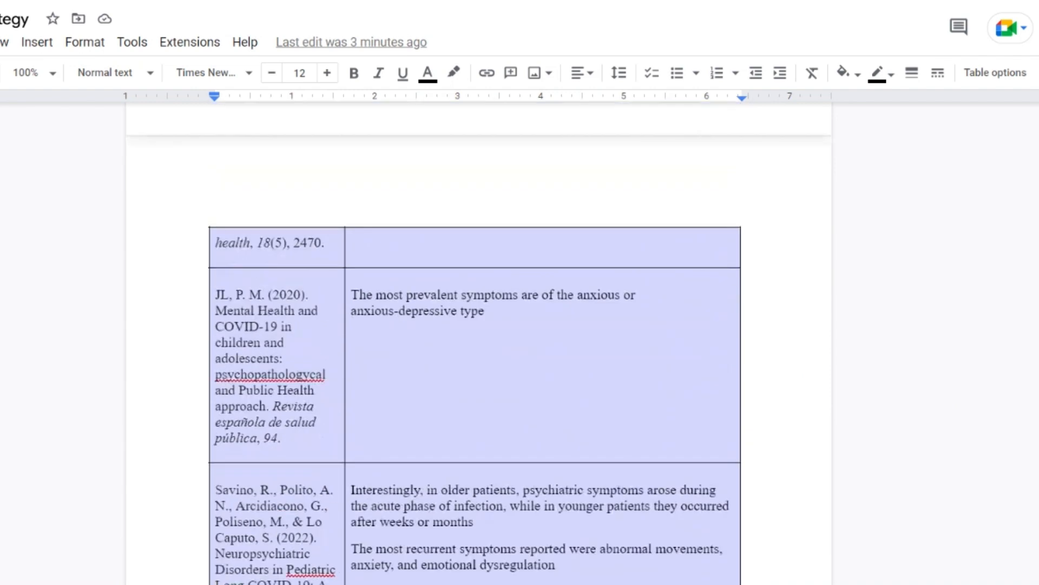
pyautogui.scroll(3)
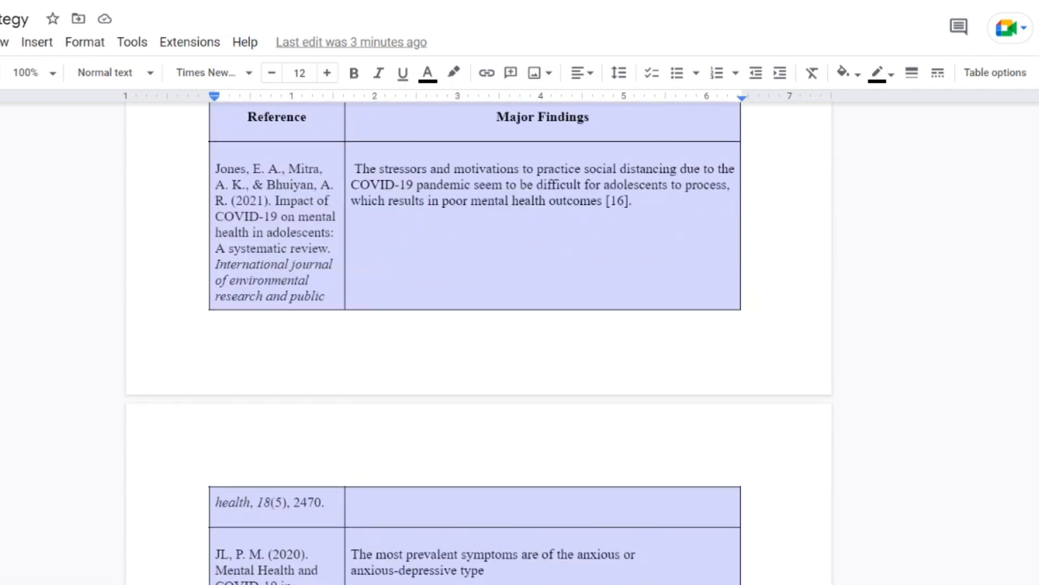
pyautogui.scroll(-3)
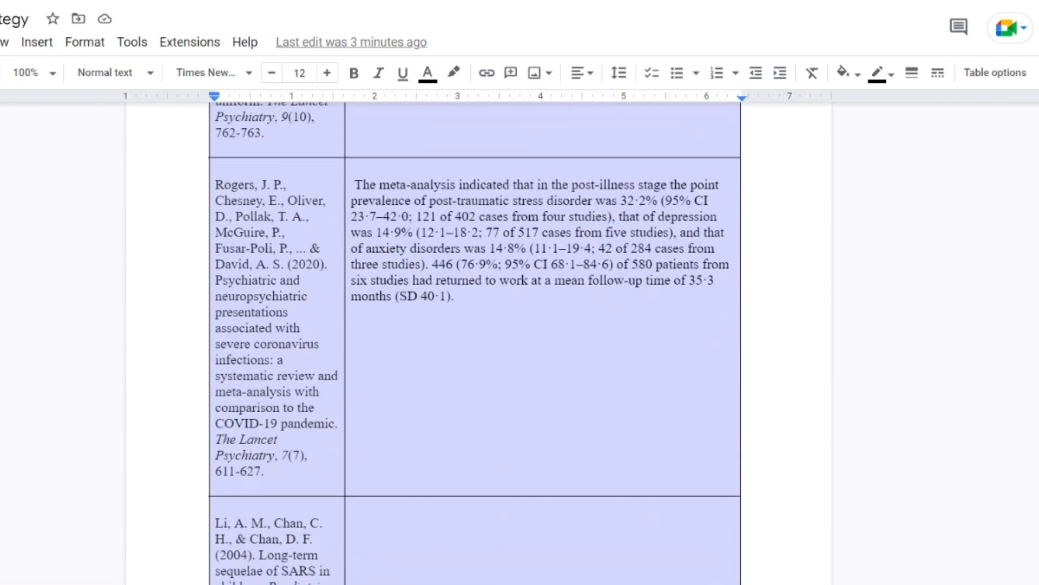
pyautogui.scroll(-3)
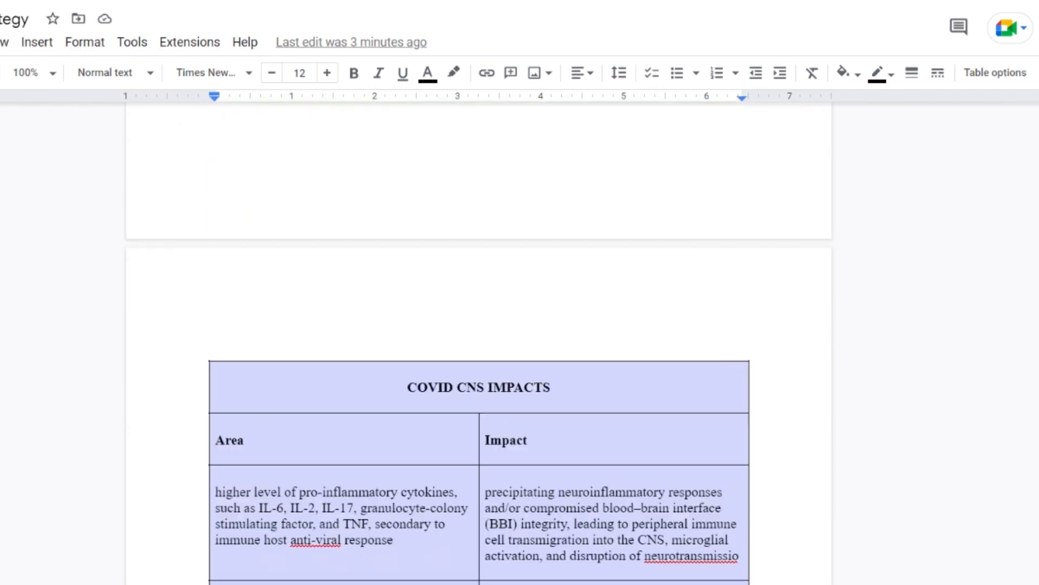
pyautogui.scroll(-3)
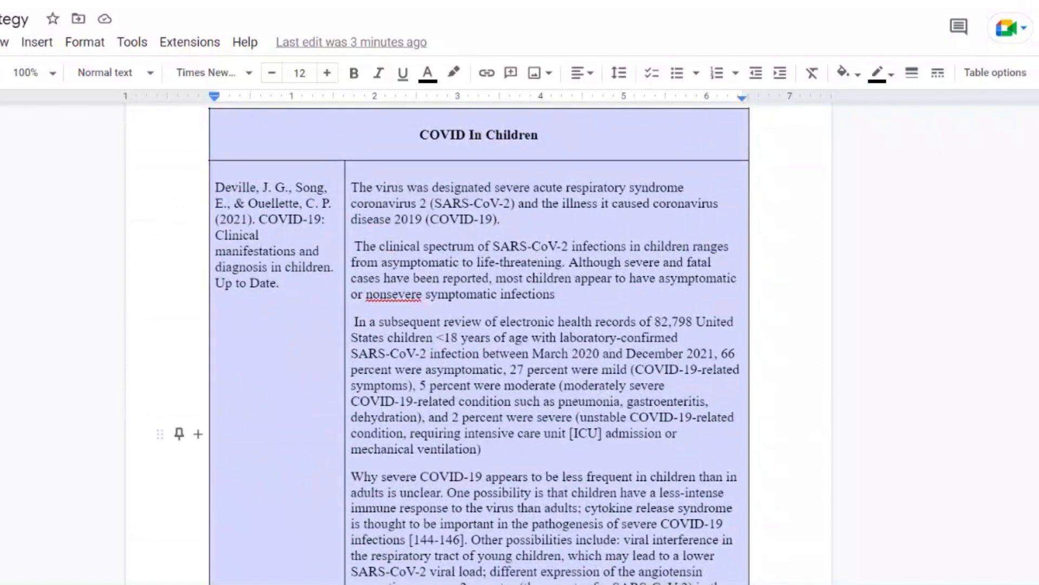
pyautogui.scroll(-3)
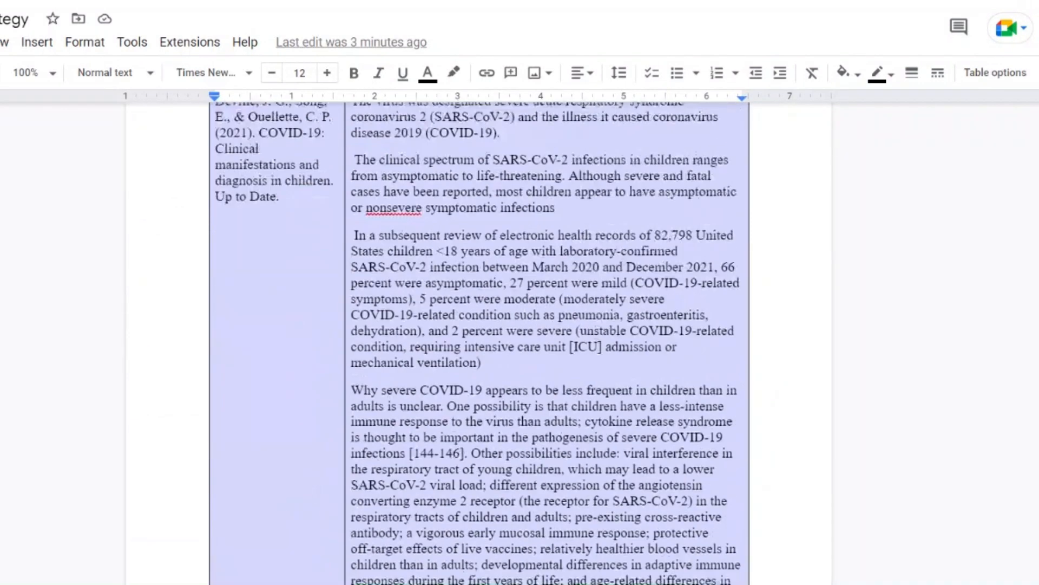
pyautogui.scroll(-3)
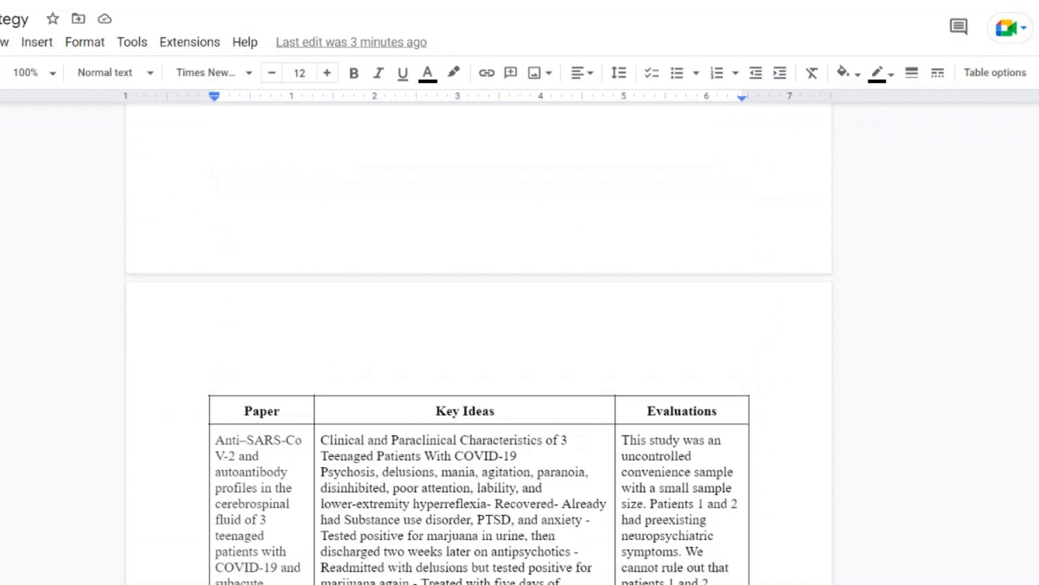
pyautogui.scroll(-3)
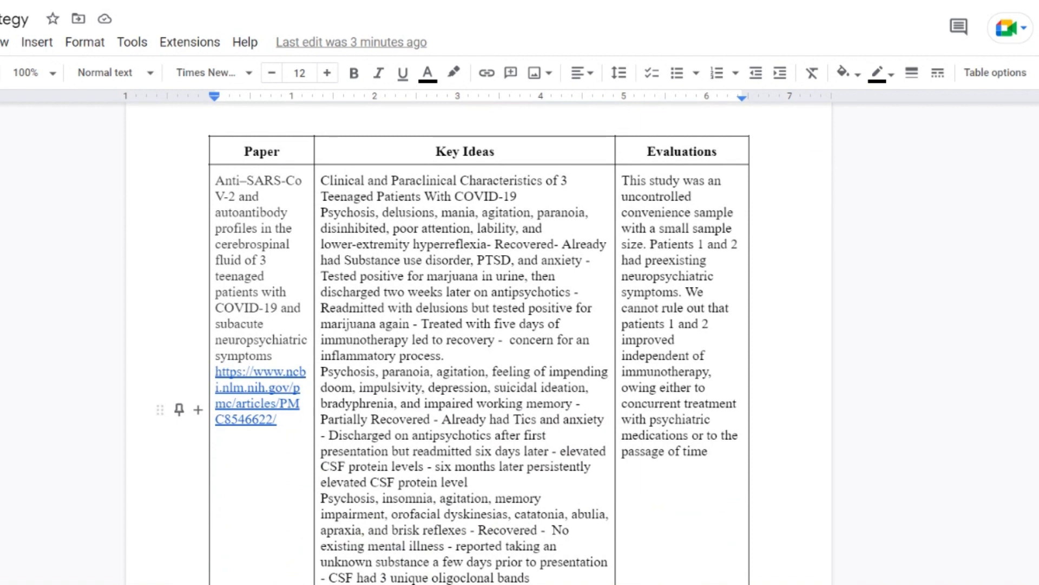
pyautogui.scroll(-3)
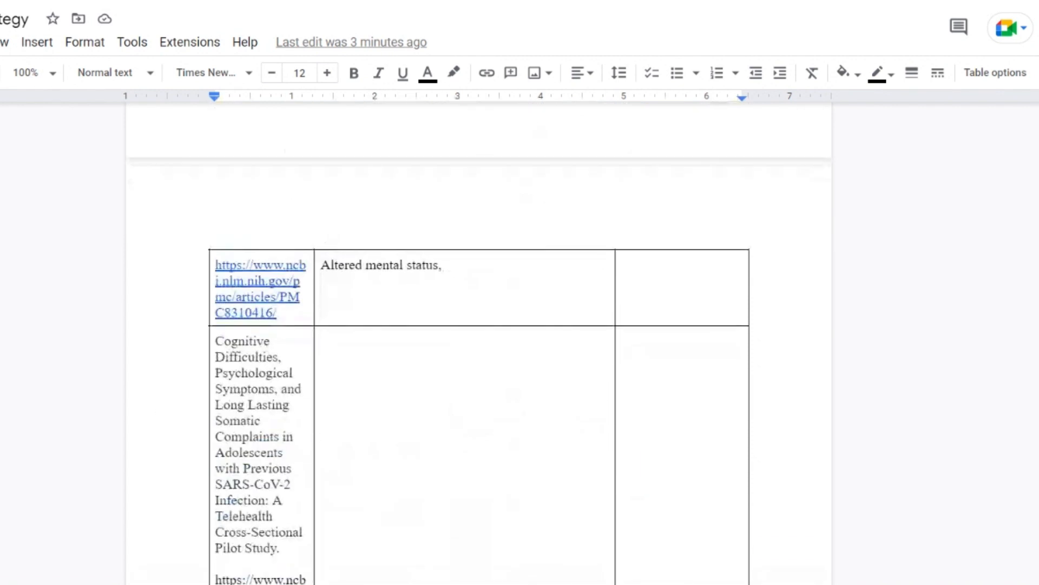
pyautogui.scroll(-3)
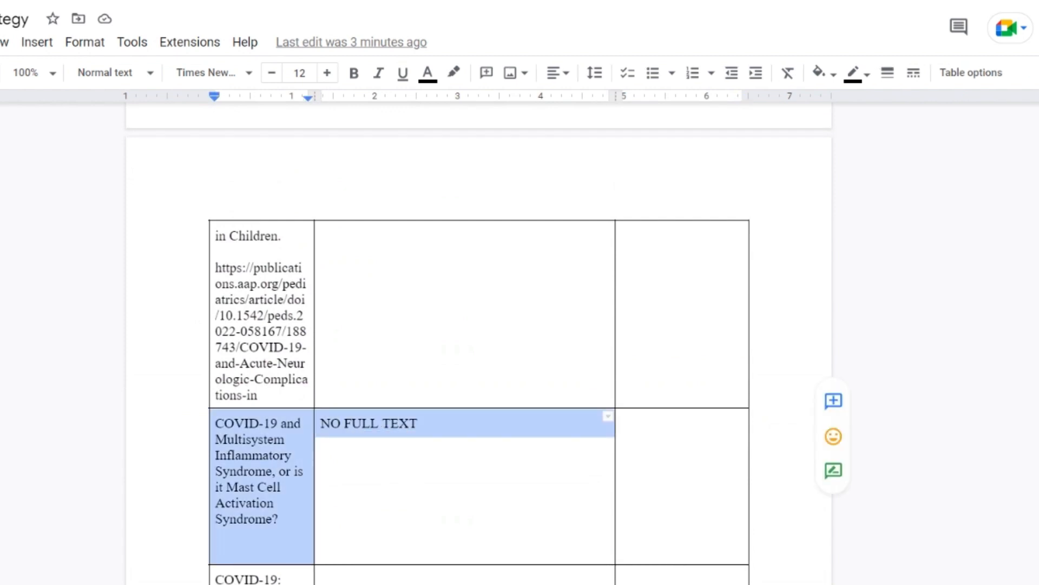
pyautogui.scroll(-3)
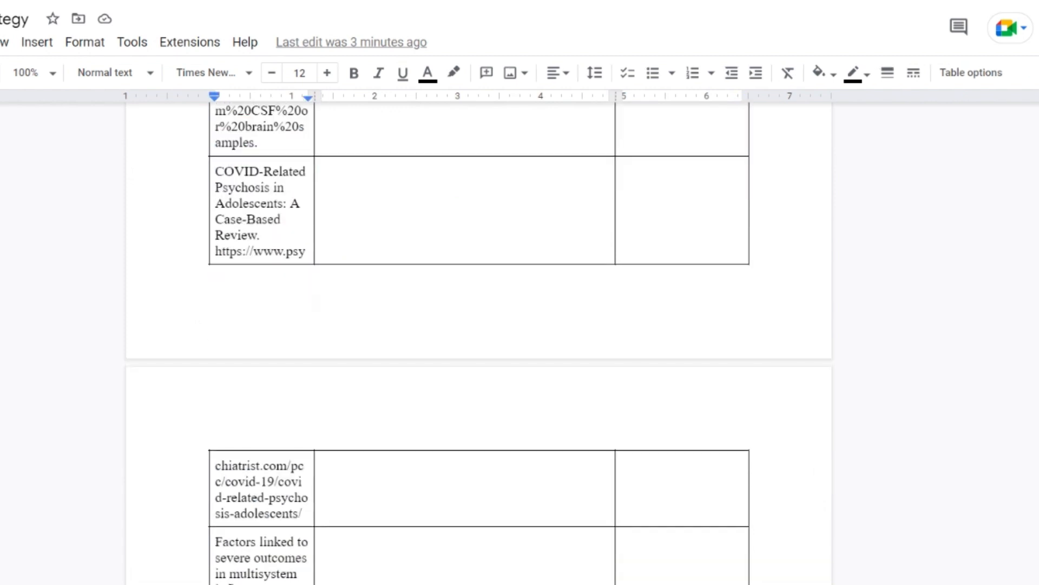
pyautogui.scroll(-3)
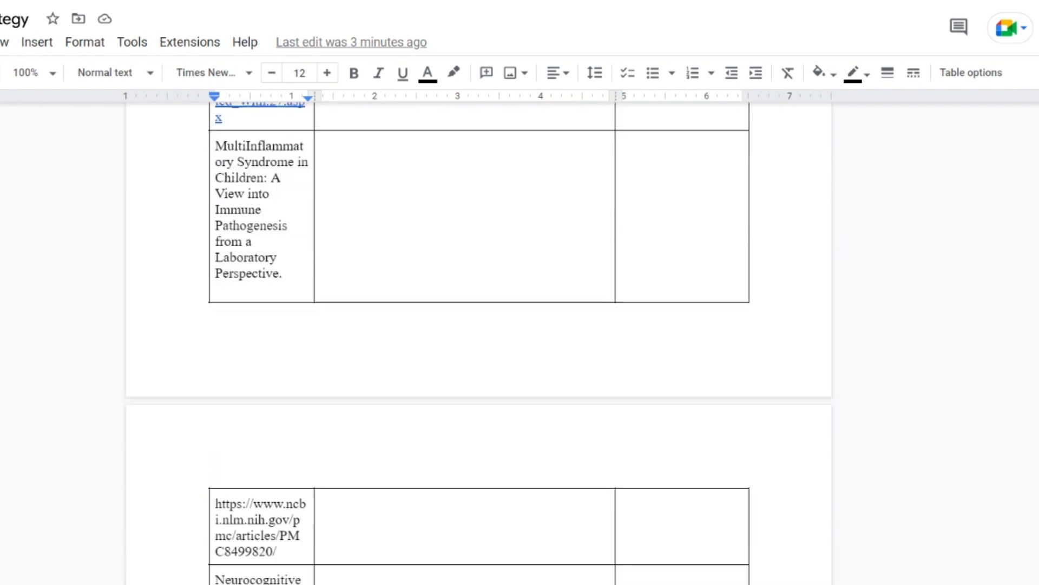
pyautogui.scroll(-3)
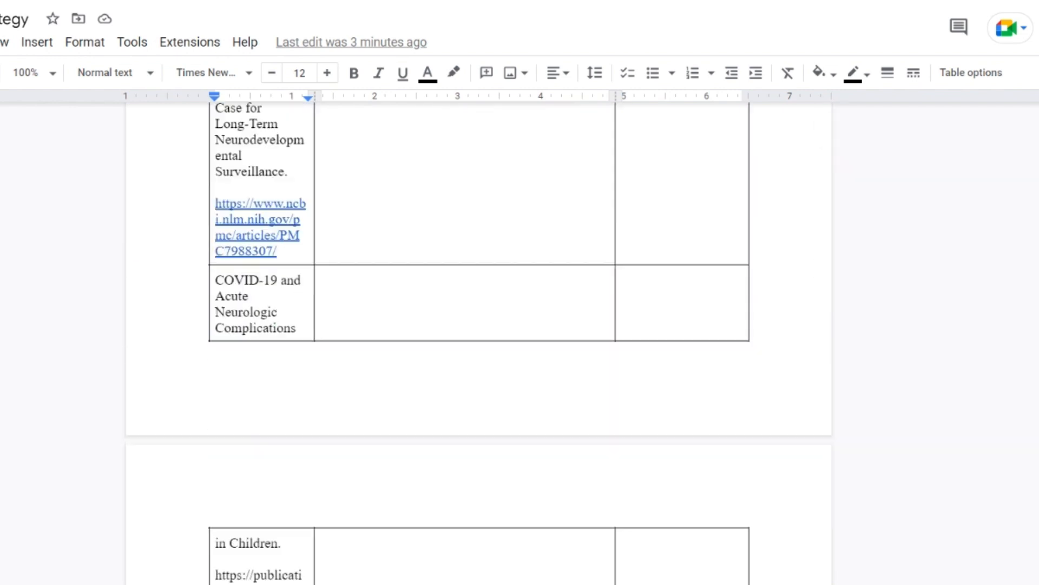
pyautogui.scroll(3)
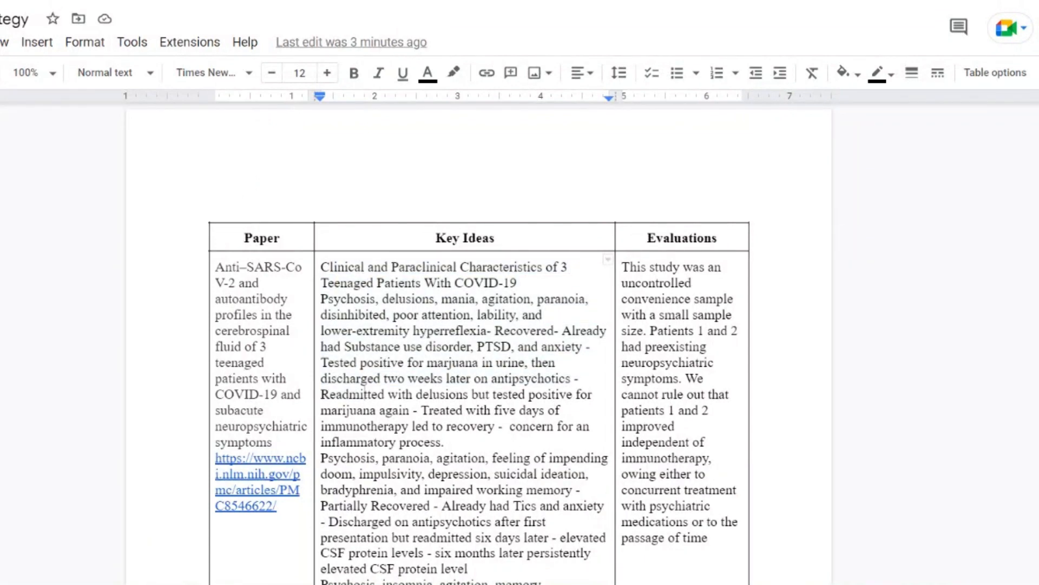
# Scroll to the Cognitive Difficulties and telehealth rows with empty Key Ideas cells
pyautogui.scroll(-3)
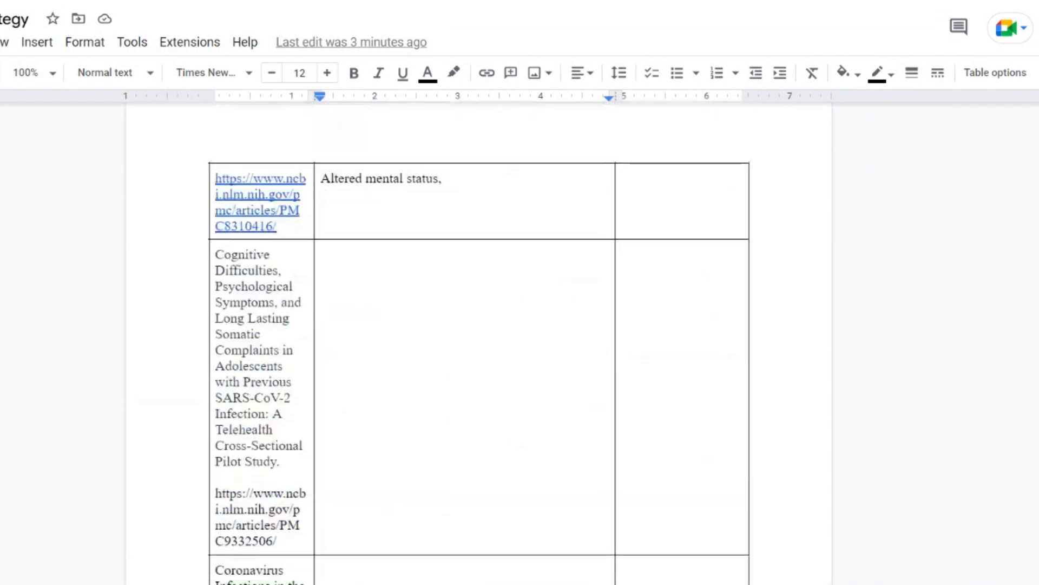
pyautogui.scroll(-3)
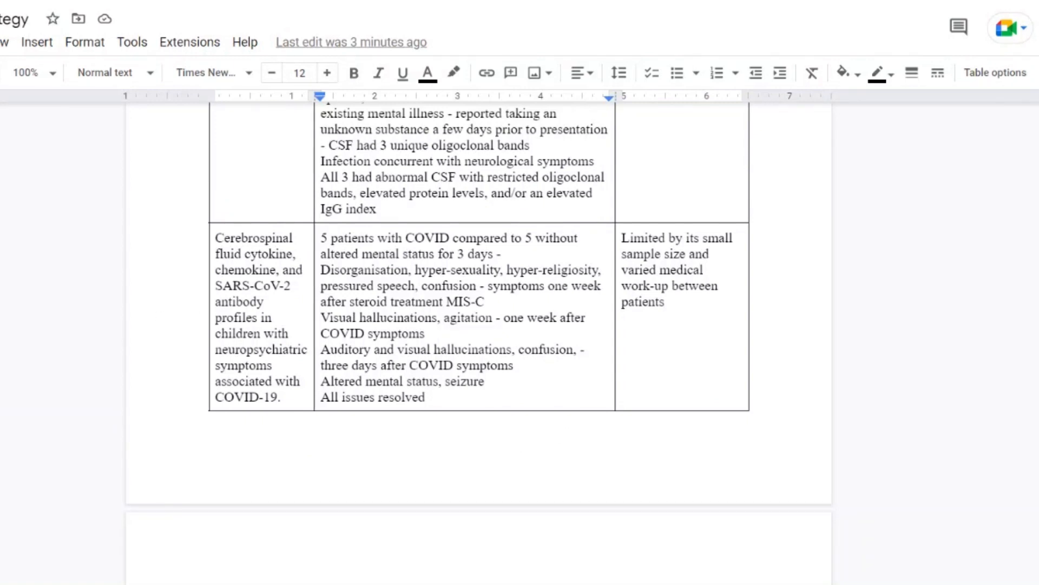
pyautogui.scroll(3)
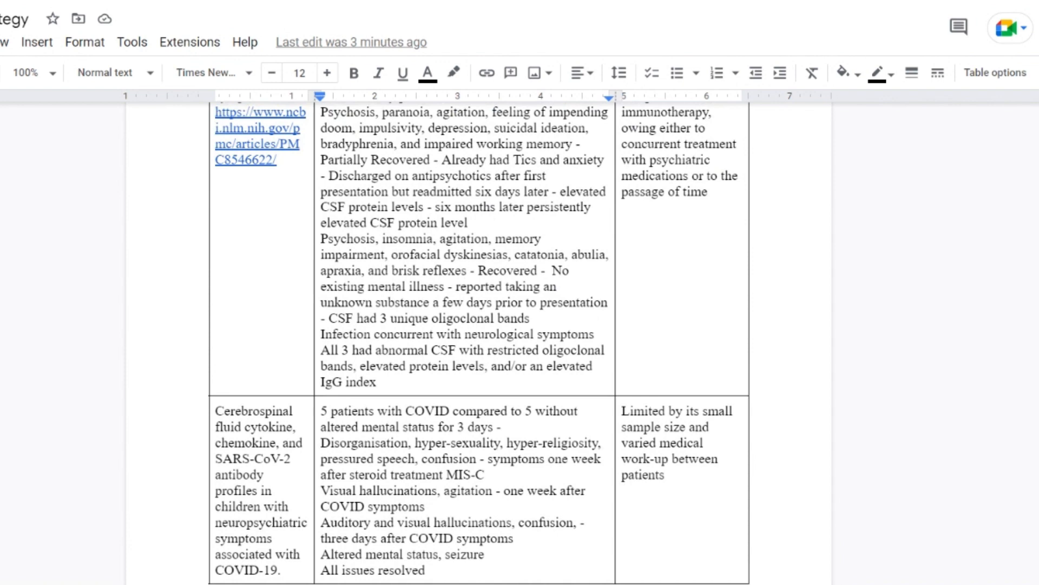
pyautogui.scroll(3)
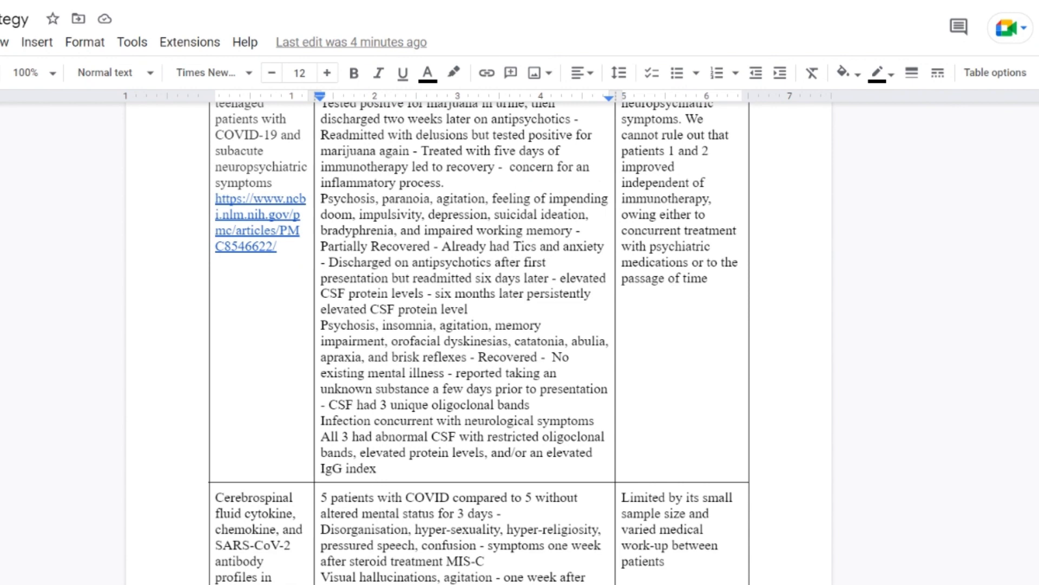
pyautogui.scroll(-3)
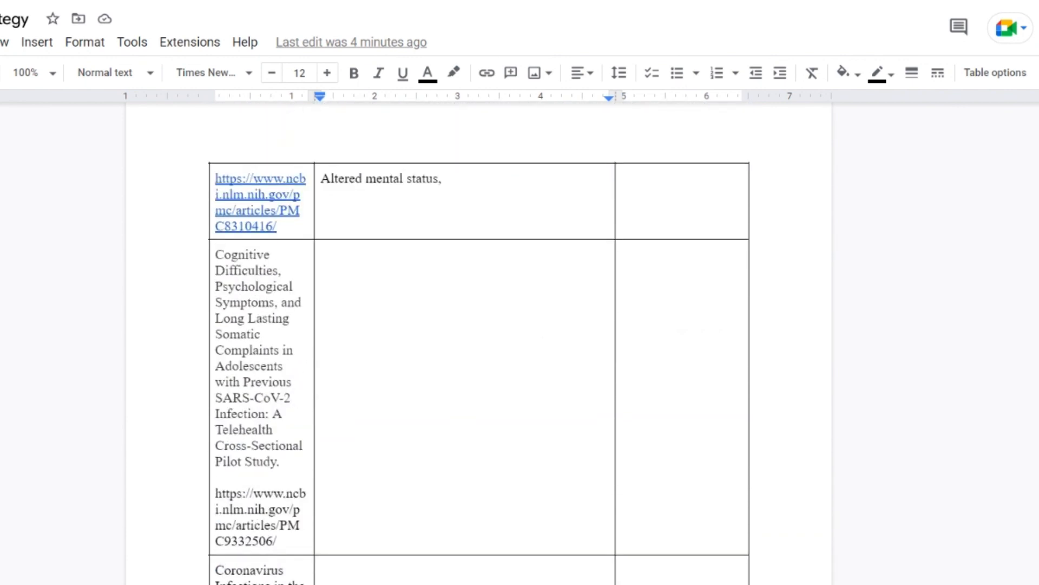